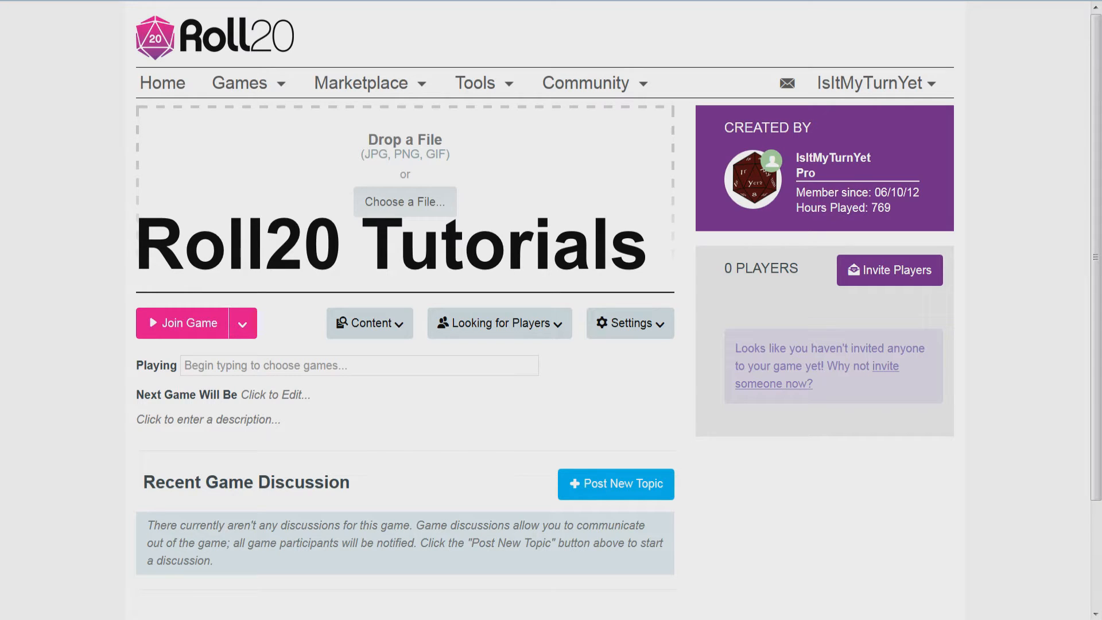
Choose Game Settings from the Roll20 Tutorials game's Settings dropdown
click(629, 323)
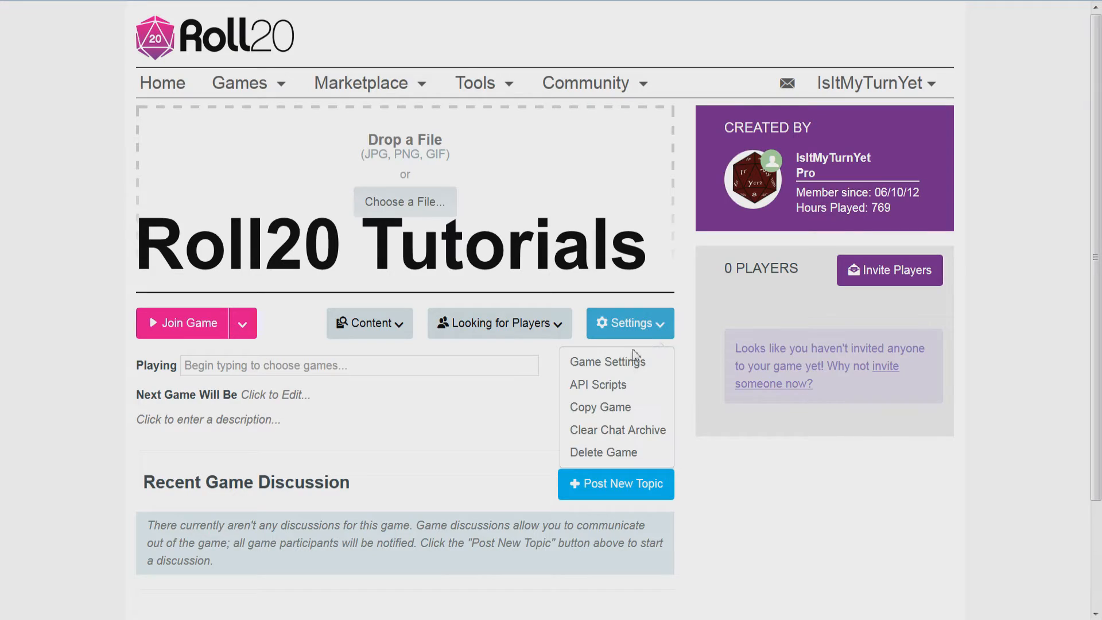
click(605, 362)
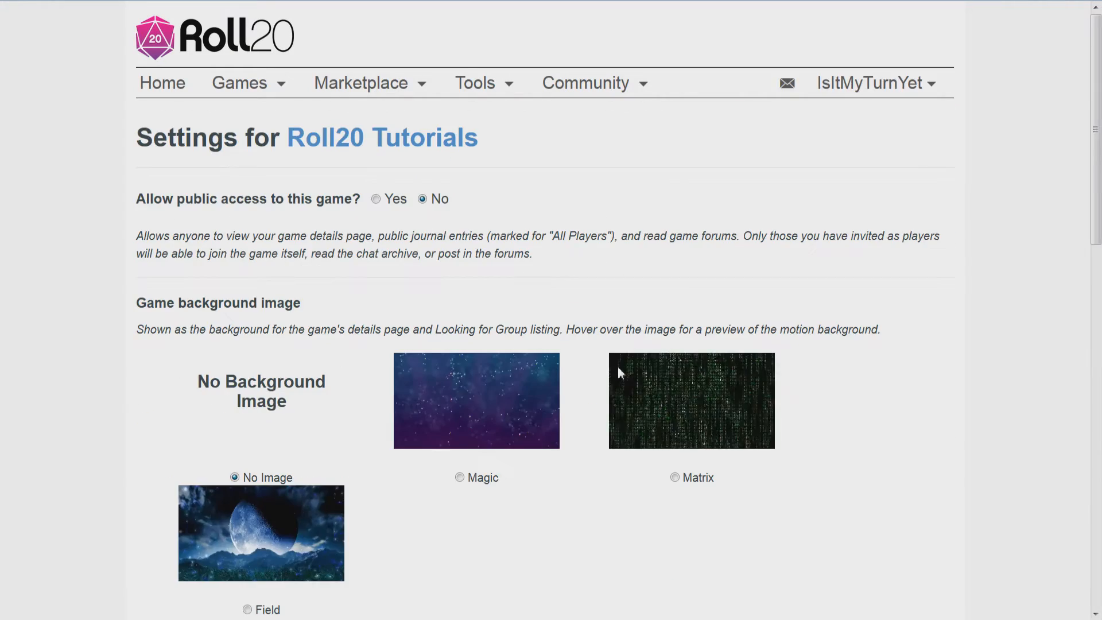
Select 5th Edition (Shapedv2) in the Character Sheet Template dropdown
scroll(down, 3)
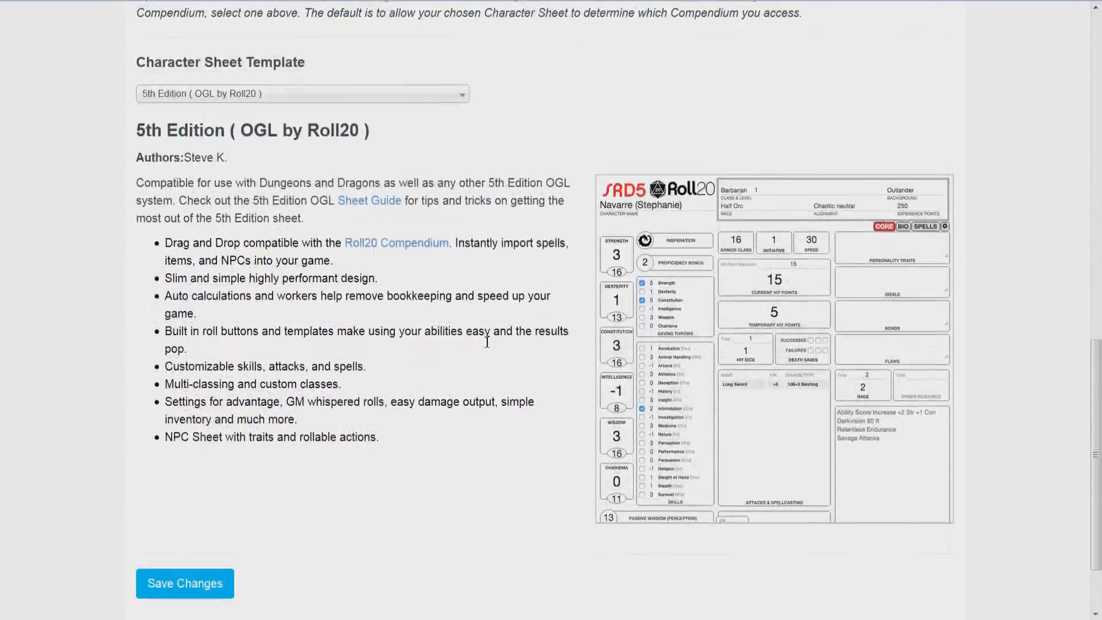
click(301, 94)
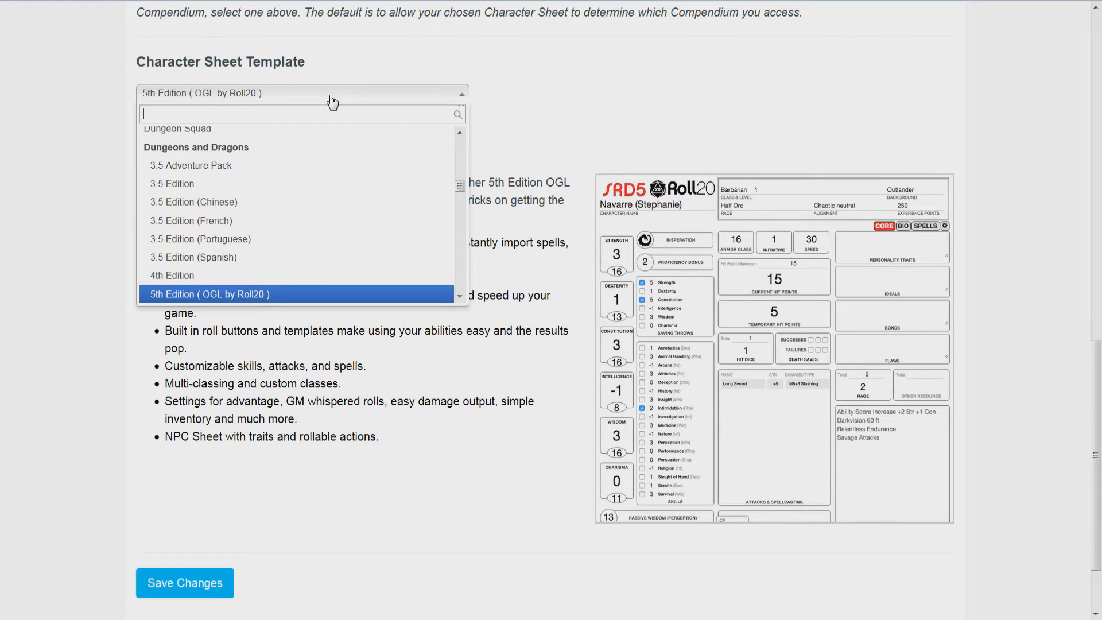
scroll(down, 3)
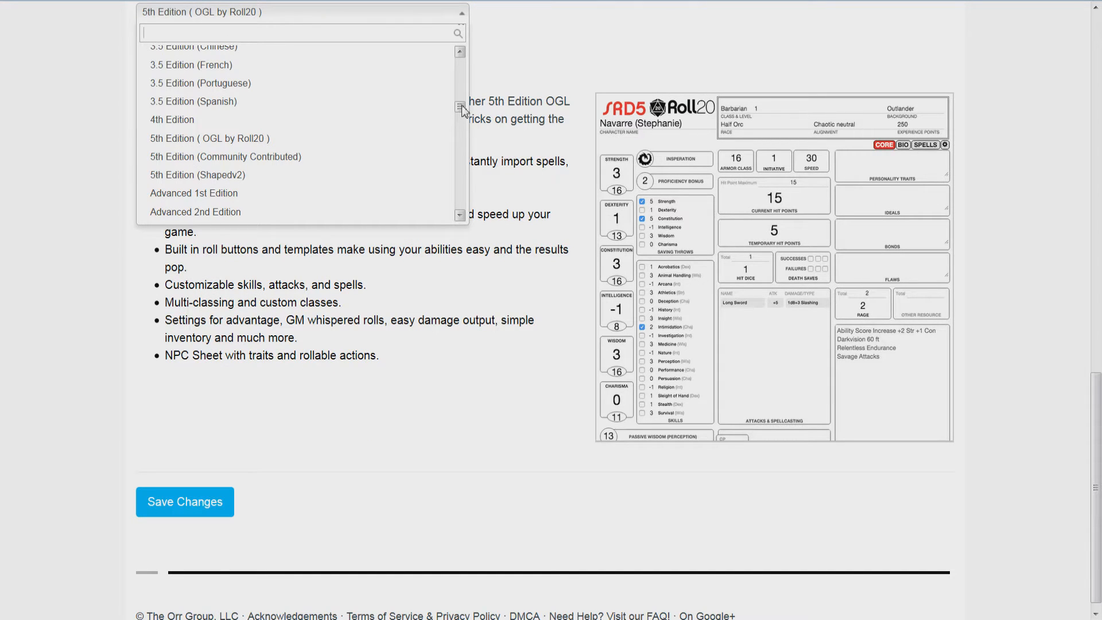
mouse_move(225, 156)
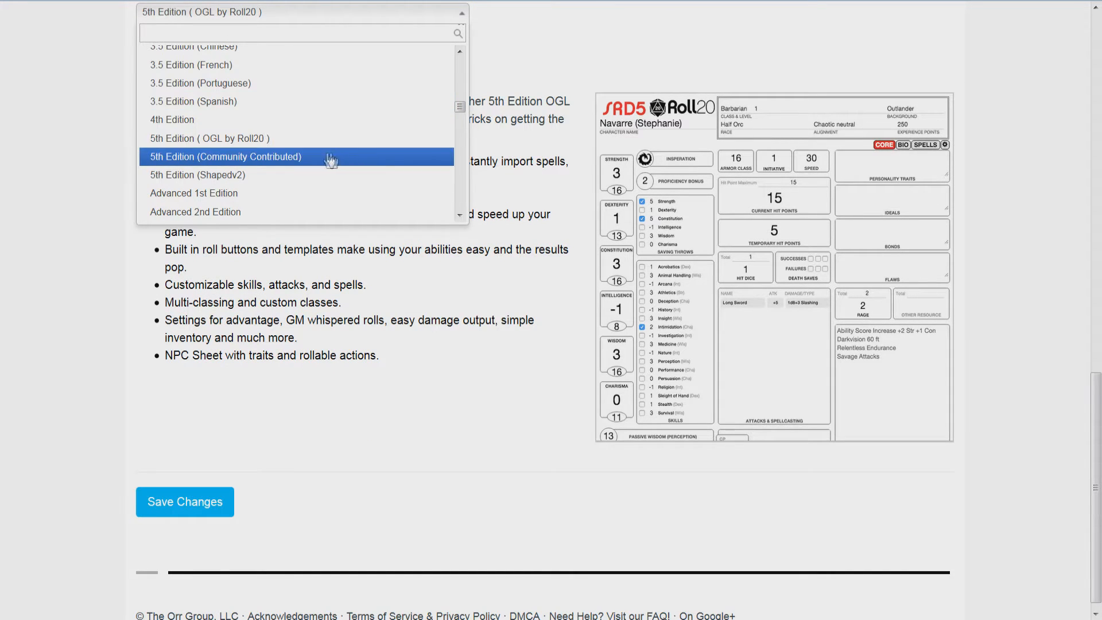
click(197, 175)
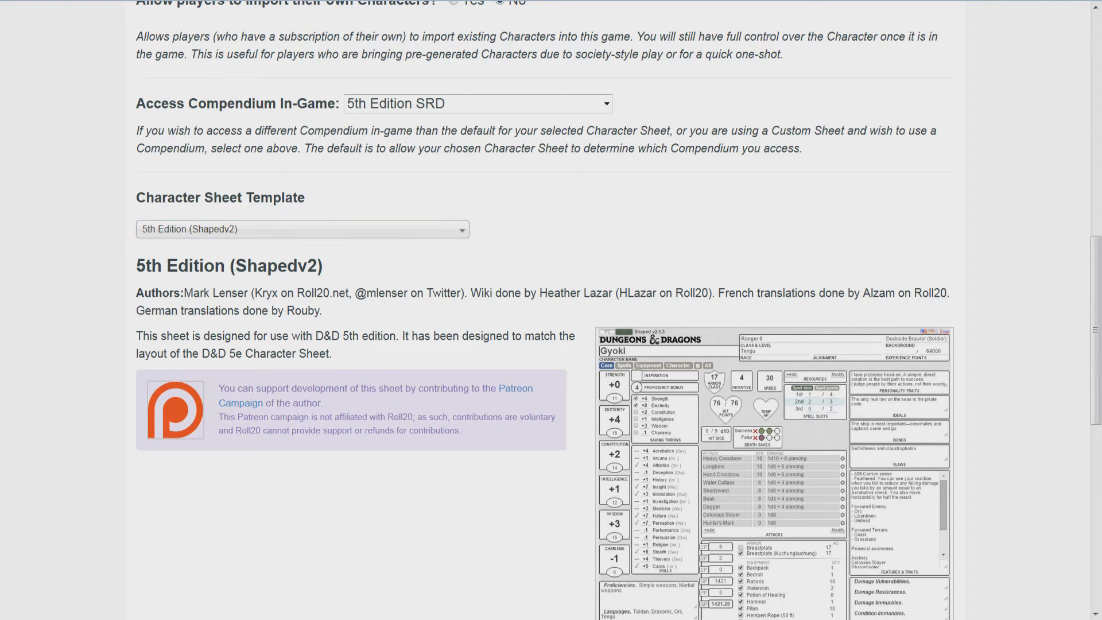
mouse_move(75, 245)
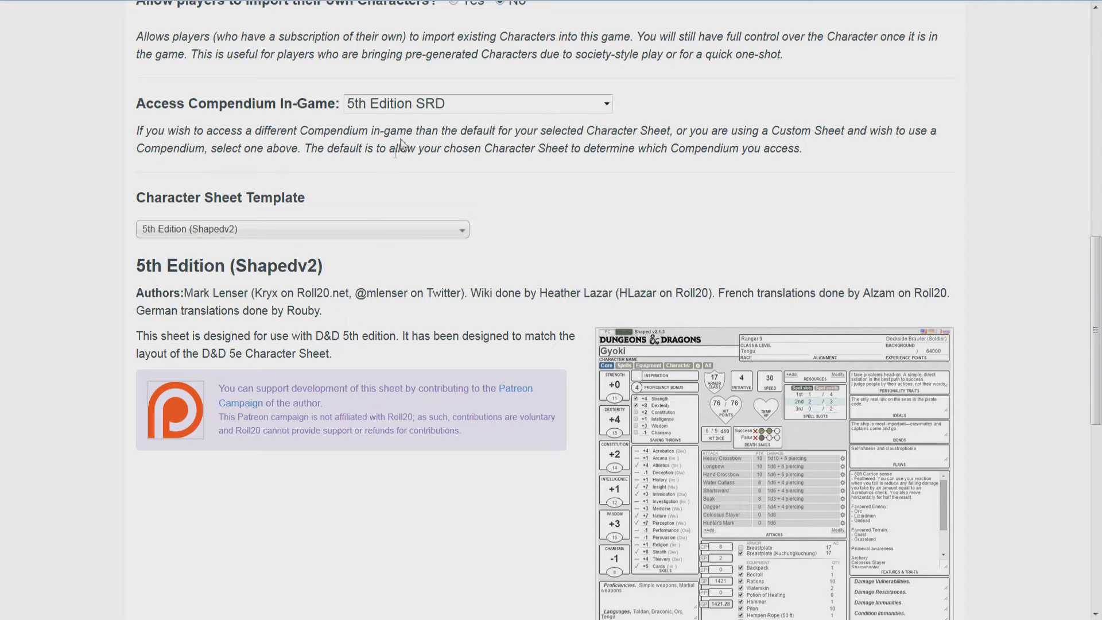
scroll(down, 3)
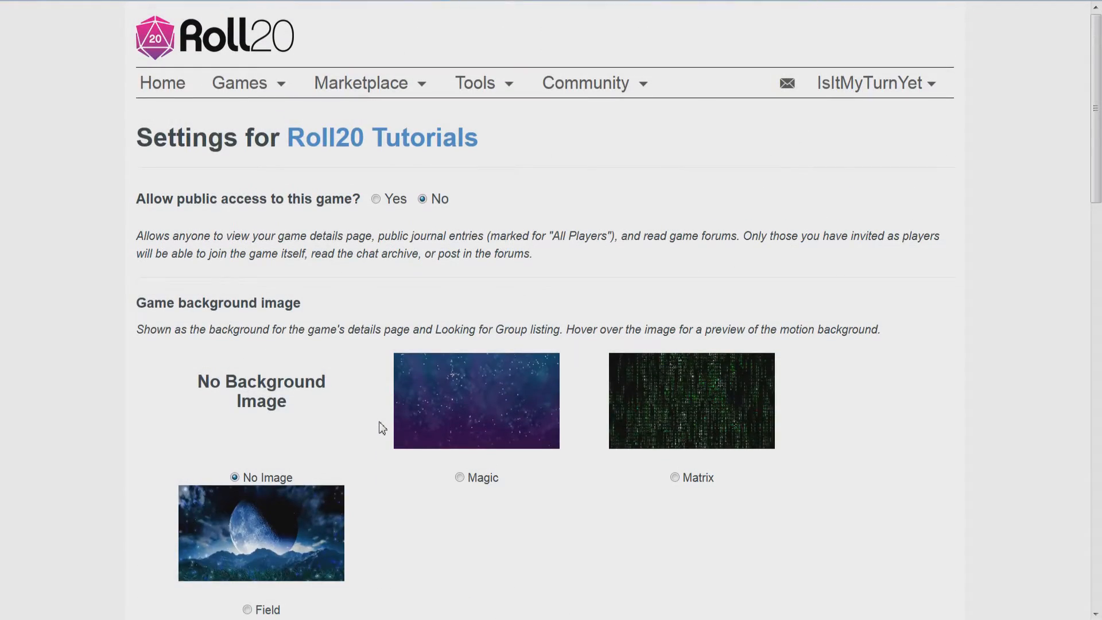
mouse_move(337, 377)
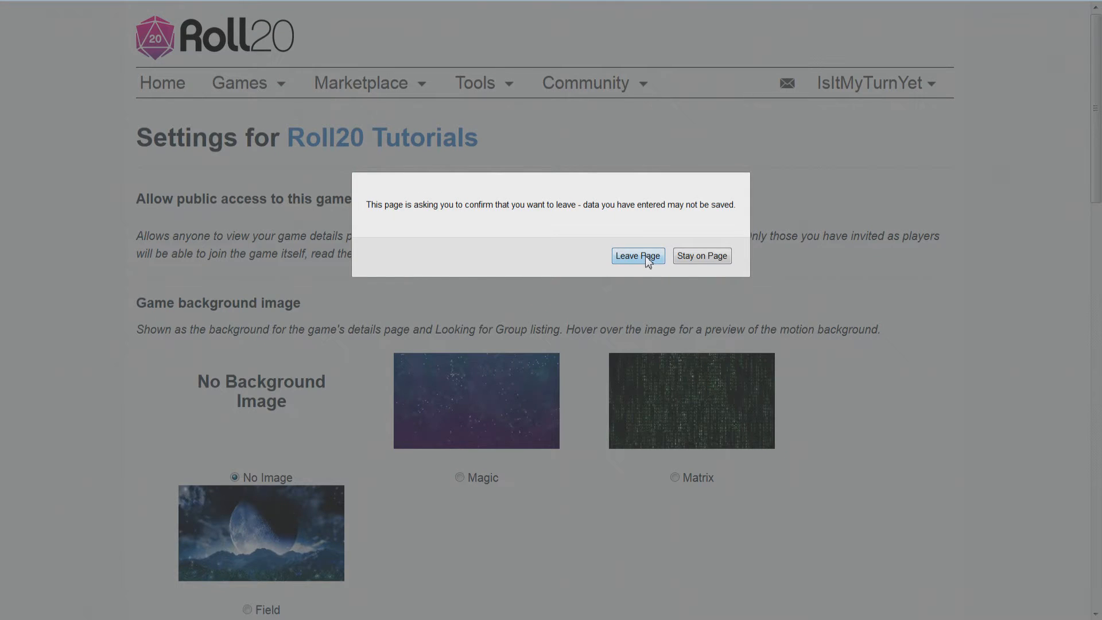
Confirm Leave Page, then Join Game to open the Roll20 Tutorials tabletop
click(636, 255)
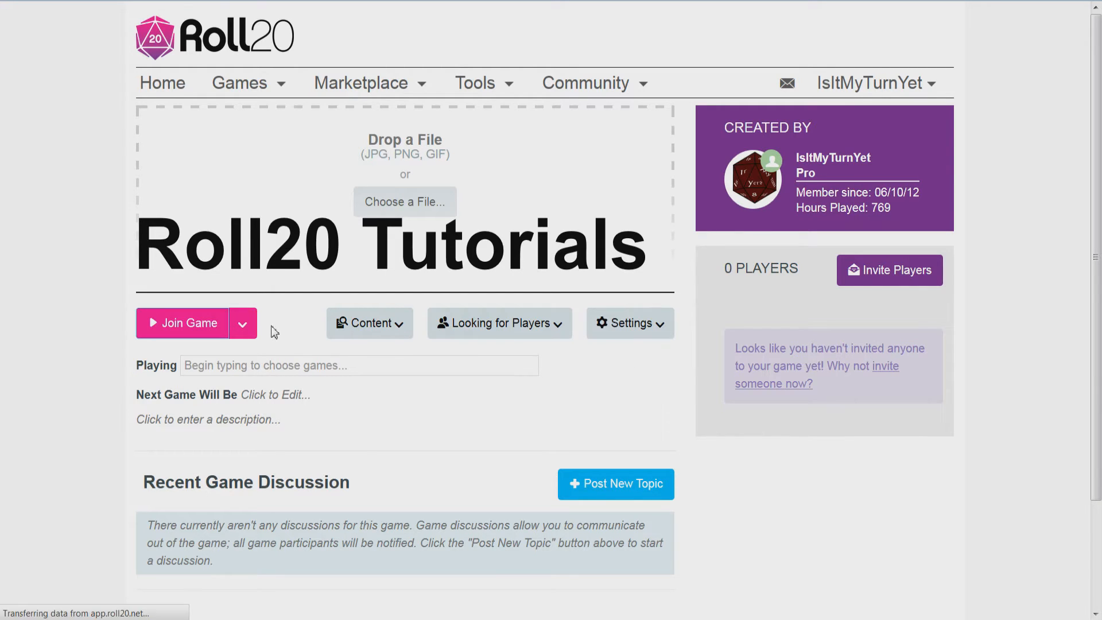
click(188, 323)
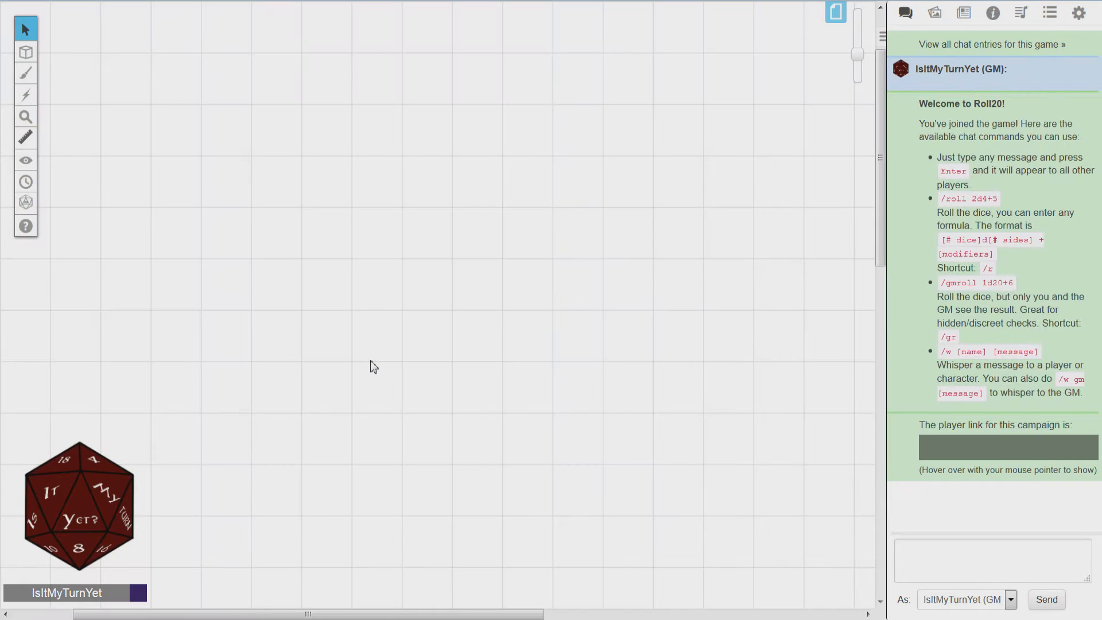
Open the Gesiwha Ackope sheet from the Journal and search the compendium for 'druid'
click(975, 131)
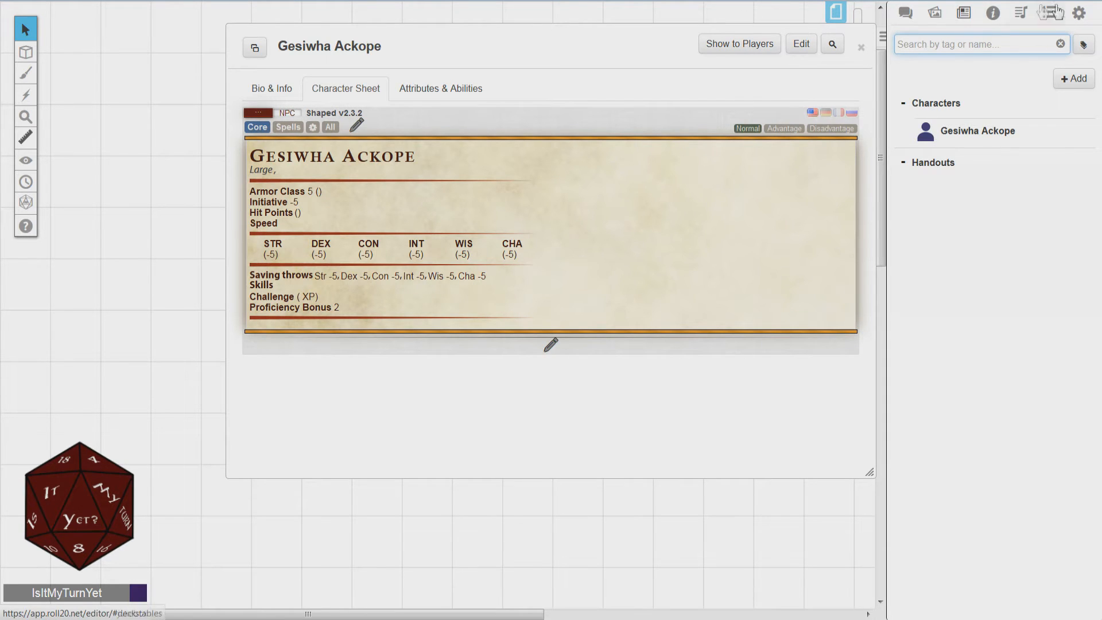
click(991, 13)
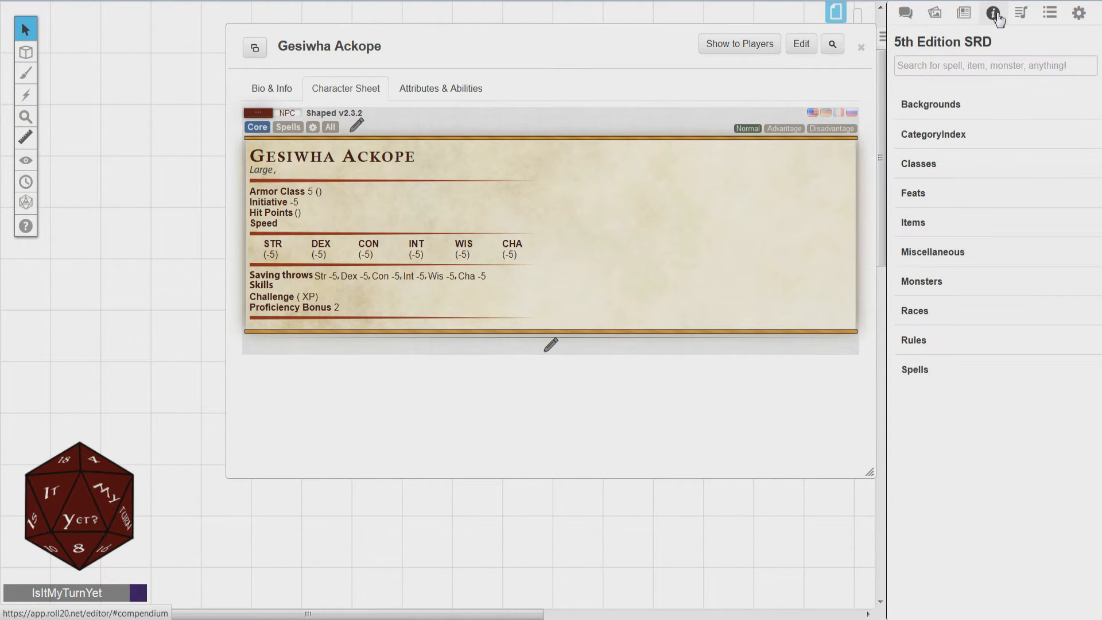
text(druid)
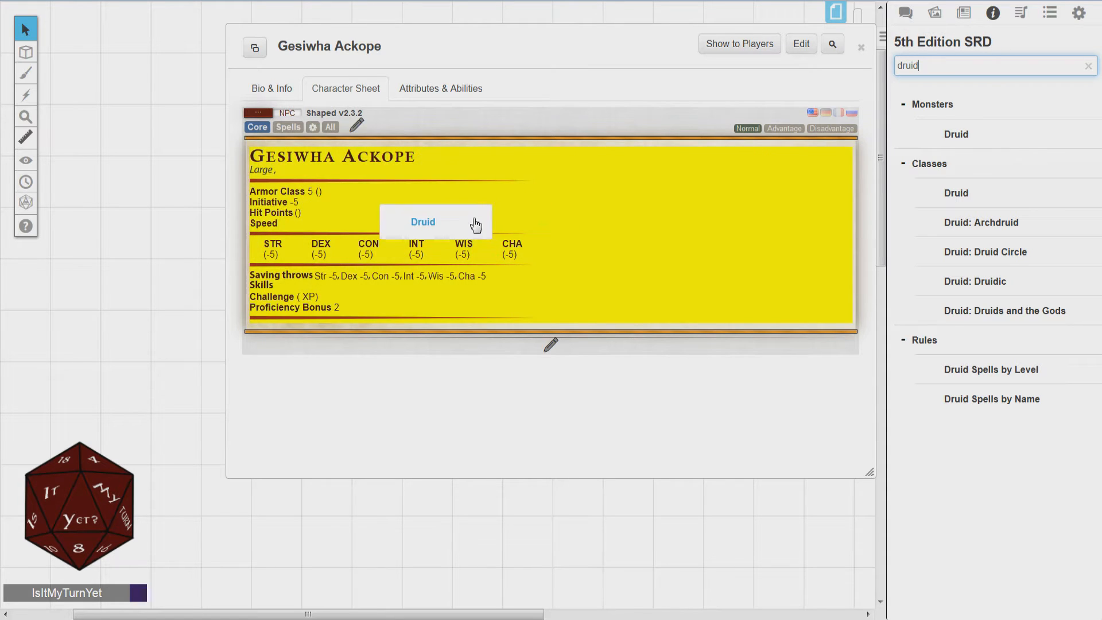
Drop the compendium Druid monster onto Gesiwha Ackope's sheet and view its spells
click(423, 222)
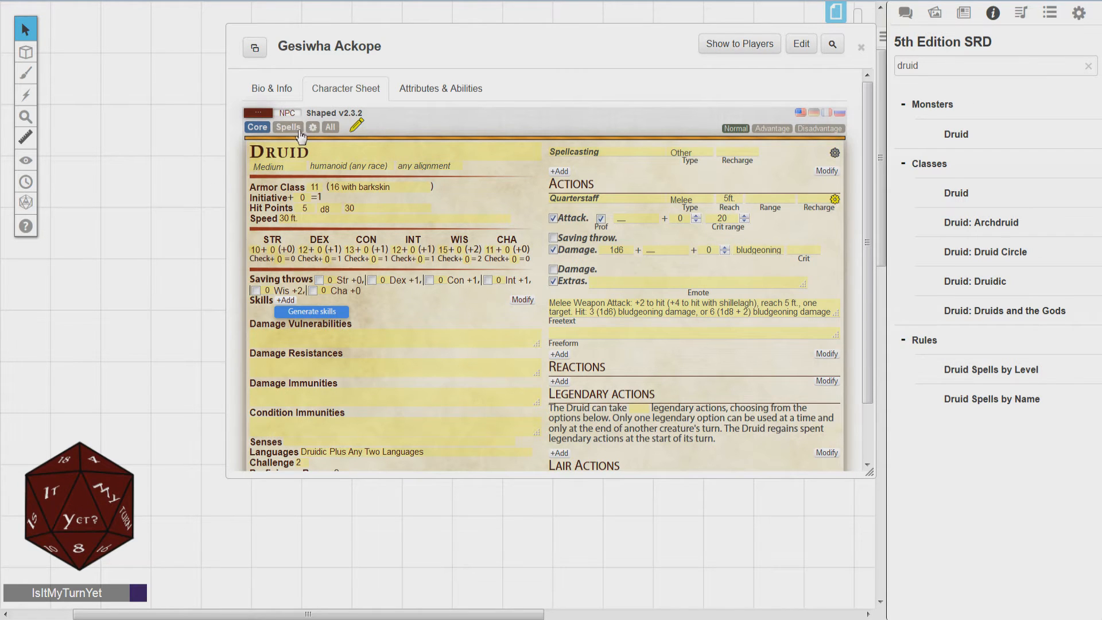
click(287, 128)
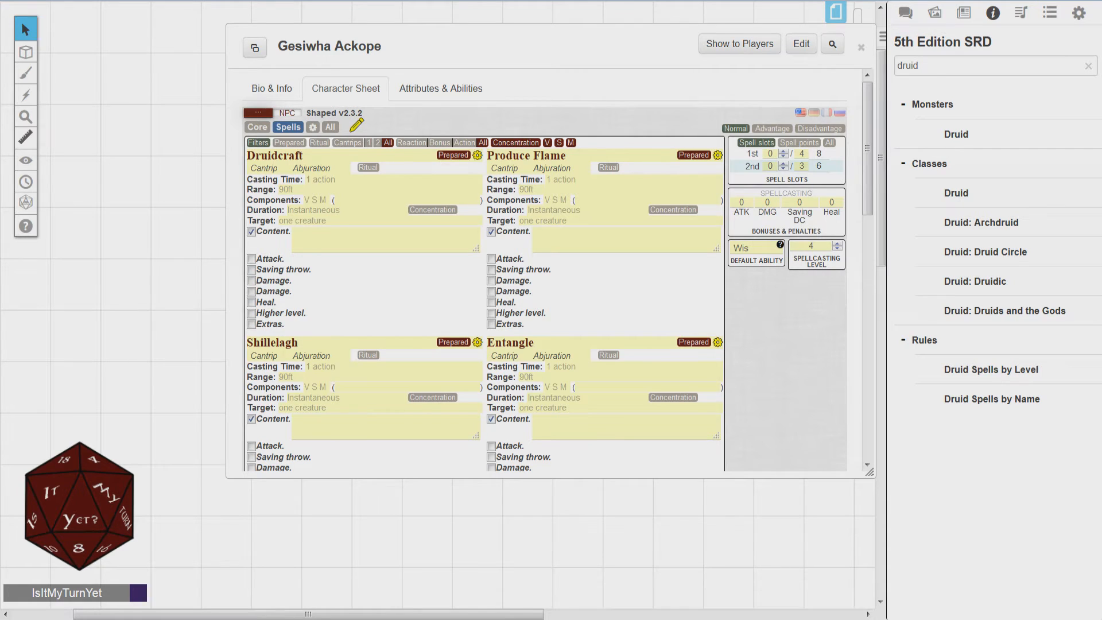
Search the compendium for 'Thunder' and drop Thunderwave onto the sheet's Thunderwave entry
click(994, 65)
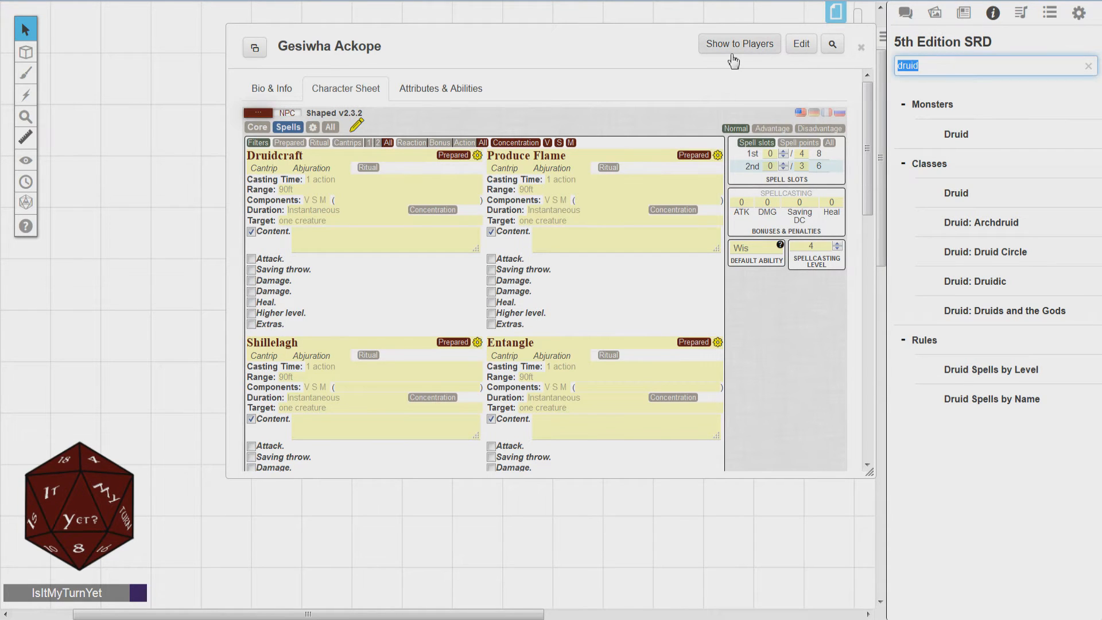
text(Thunder)
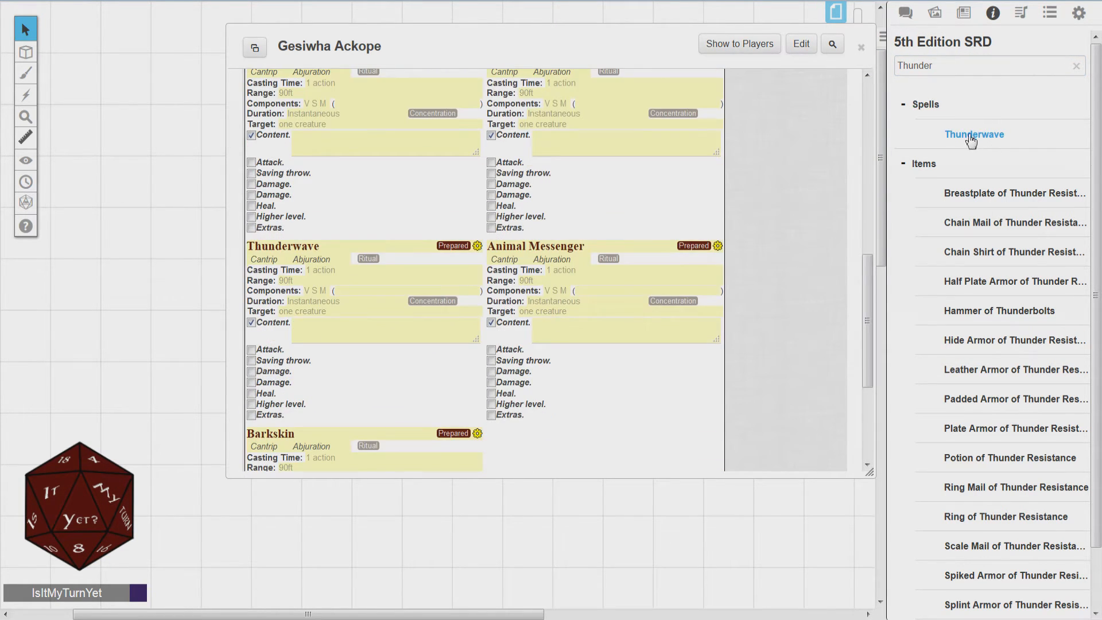
click(973, 134)
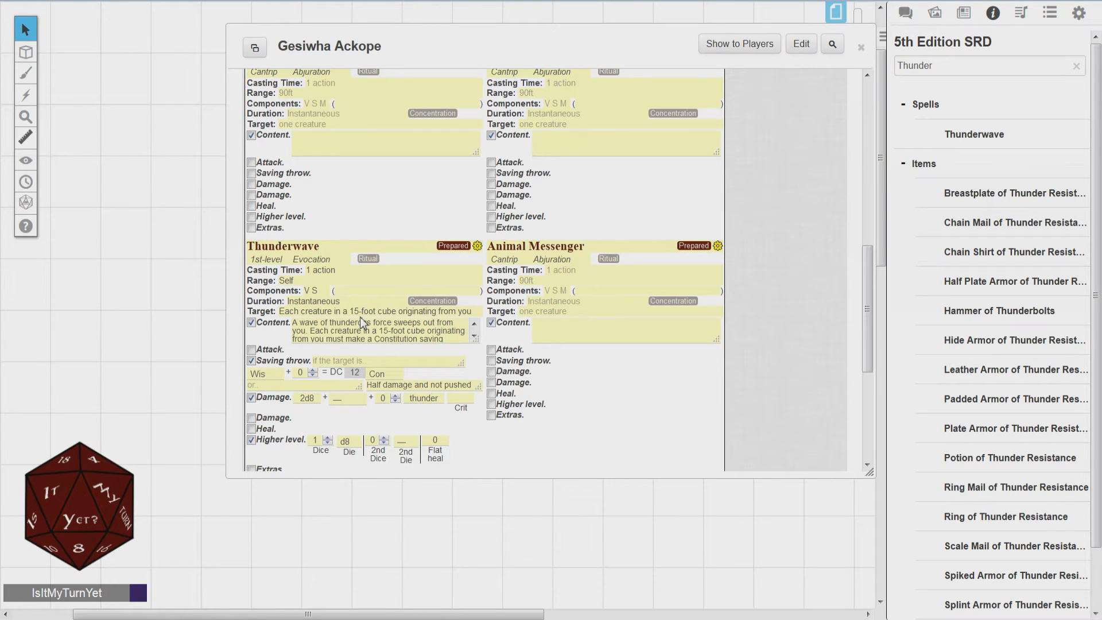
mouse_move(488, 254)
text(longsword)
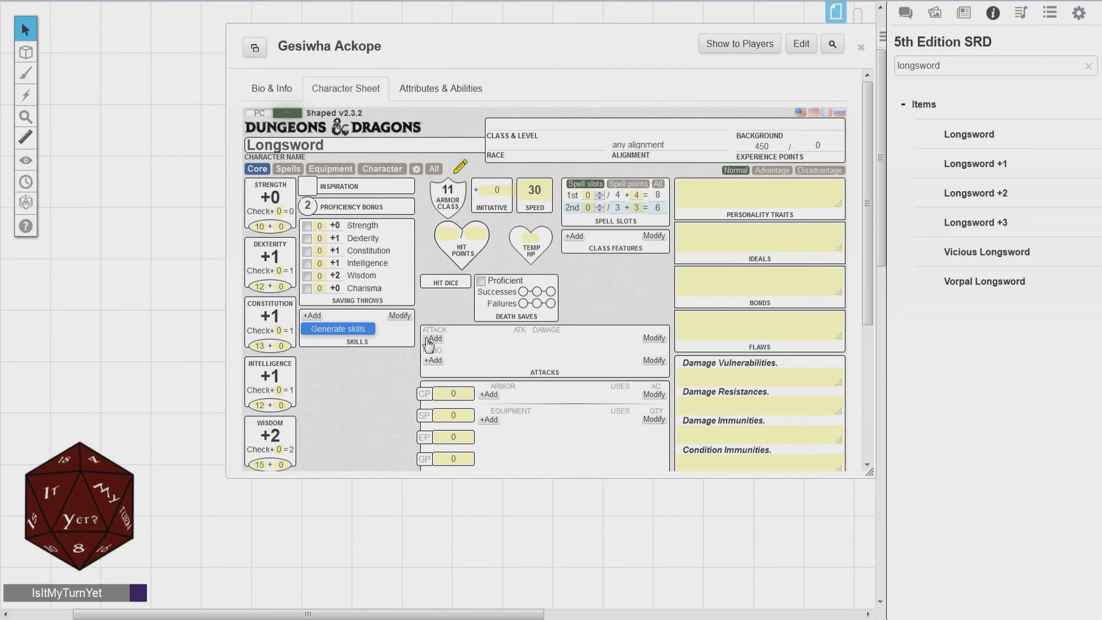
Drop Longsword into Attacks (1d8 + 1d10 slashing) and collapse its details
click(432, 338)
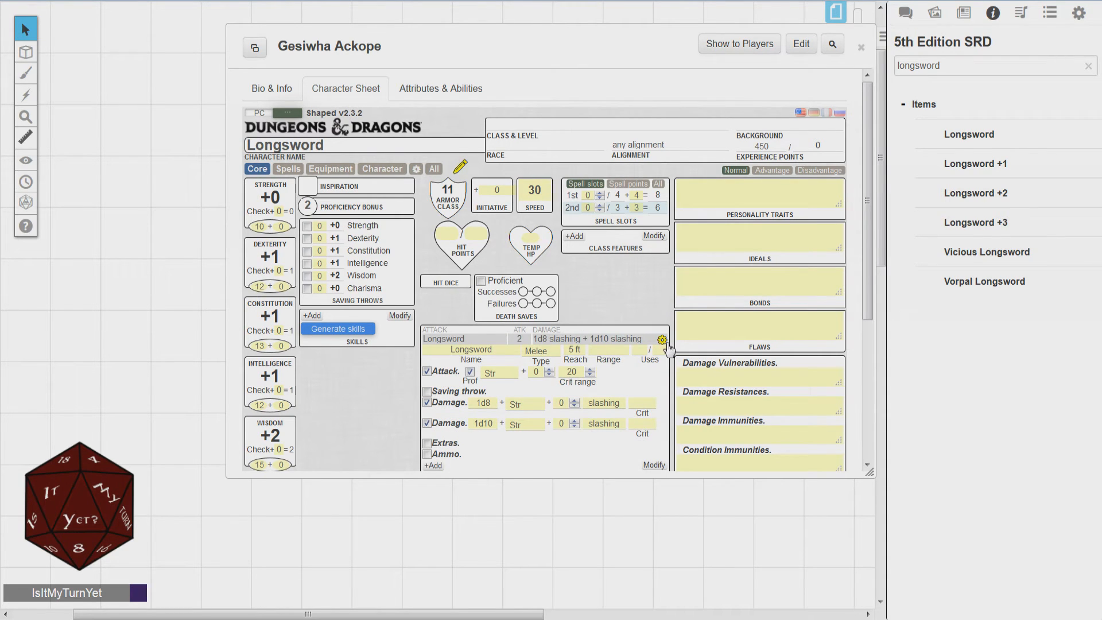
click(660, 339)
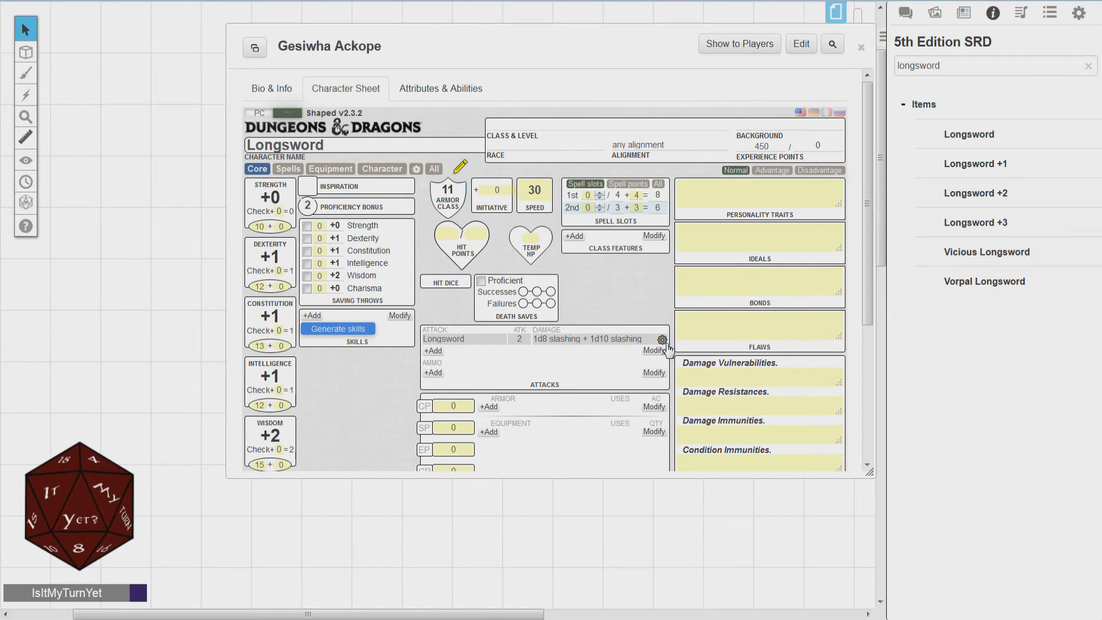
mouse_move(388, 394)
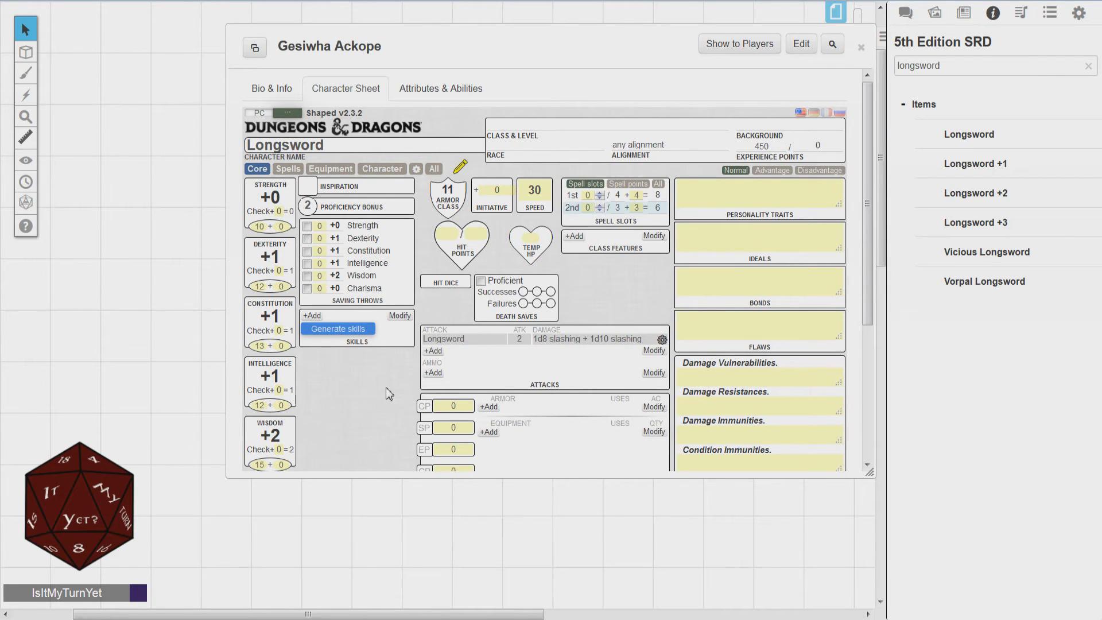
mouse_move(385, 392)
text(potion of healing)
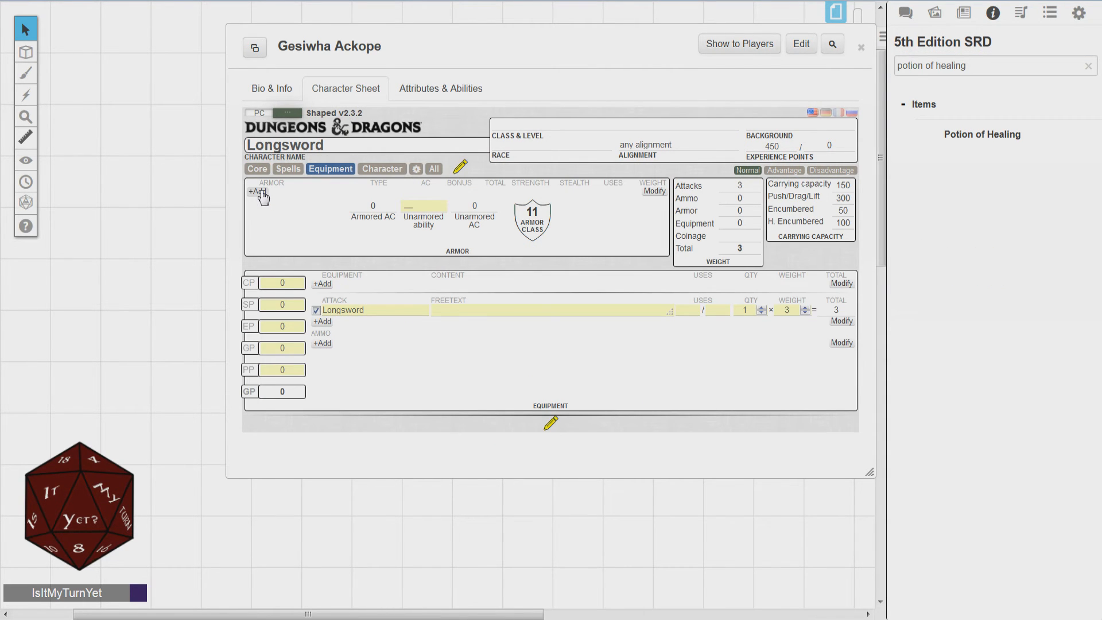
Add a blank Light Armor entry to Gesiwha Ackope's equipment
click(257, 192)
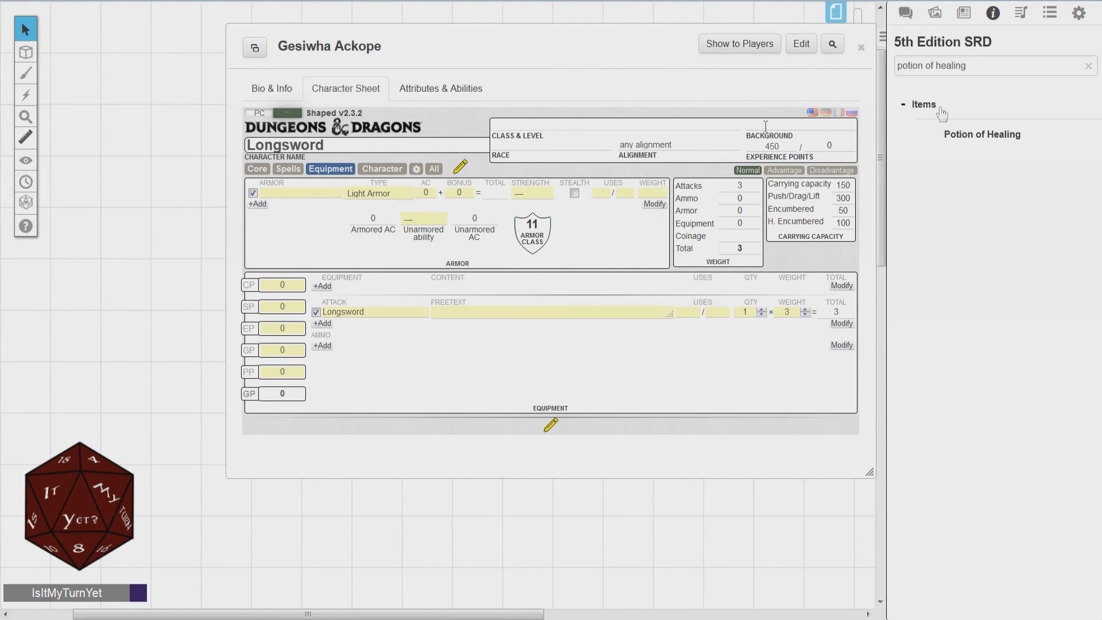
mouse_move(981, 134)
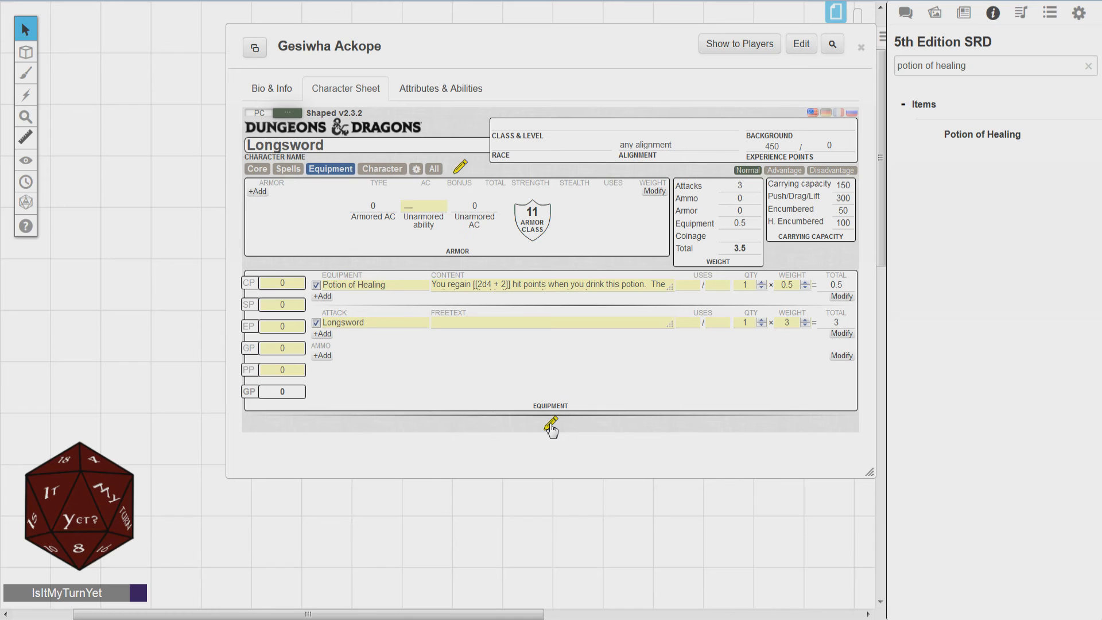
mouse_move(552, 434)
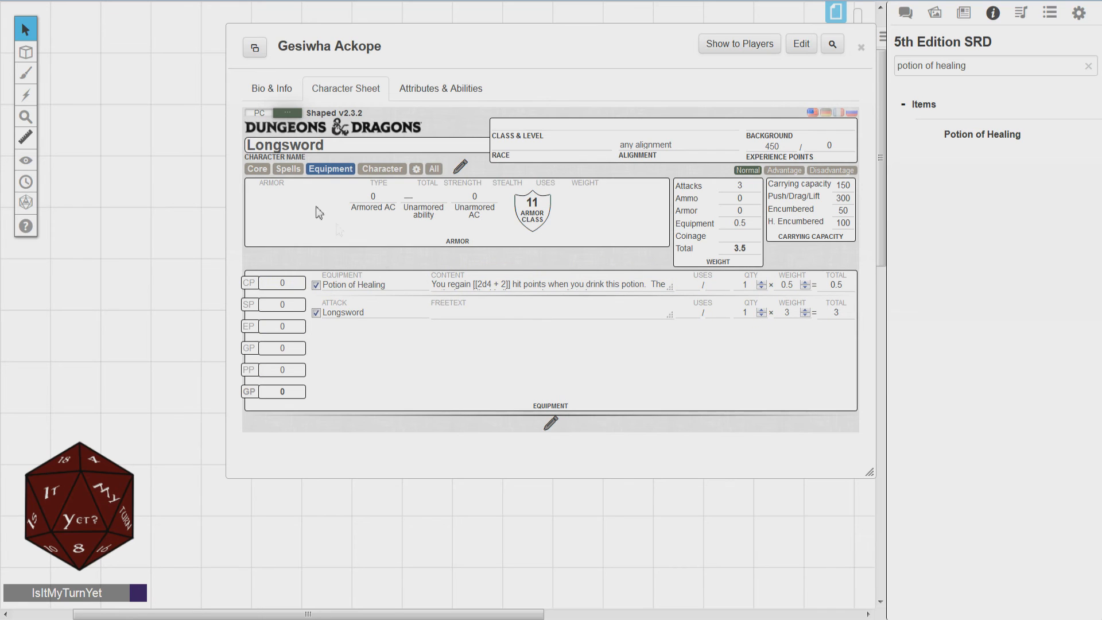
Return to the Core sheet and roll the Potion of Healing into chat
click(257, 168)
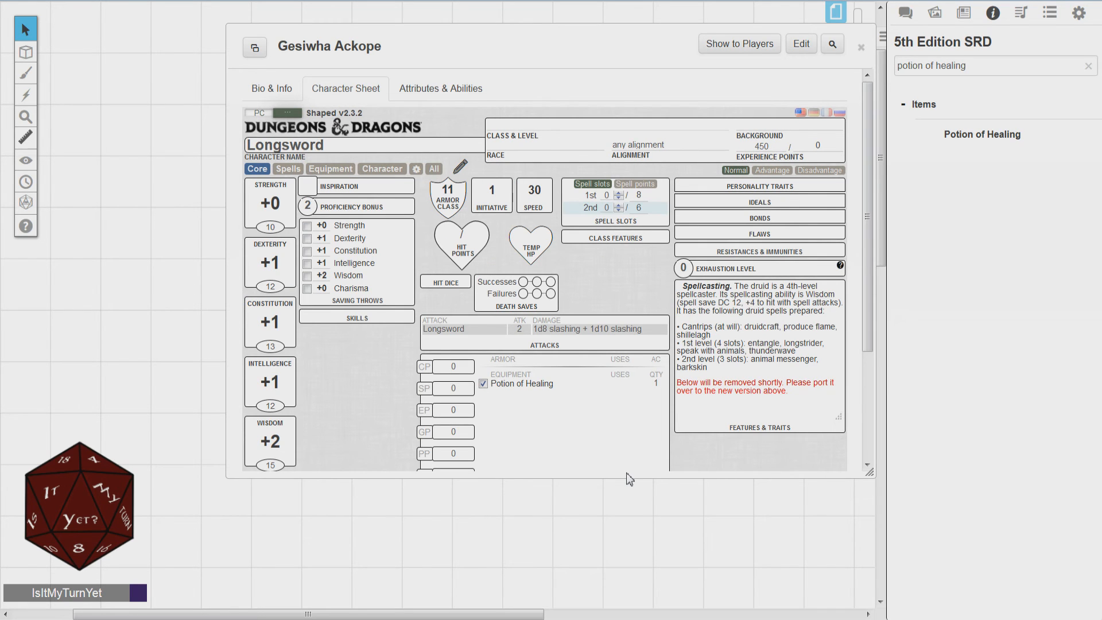
mouse_move(516, 385)
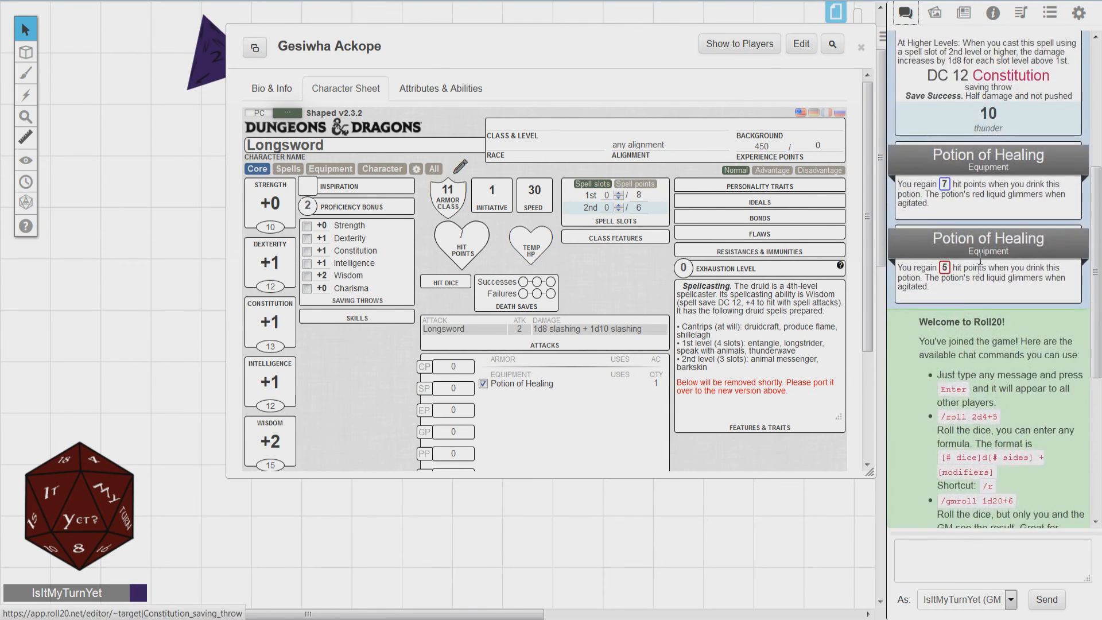
click(945, 267)
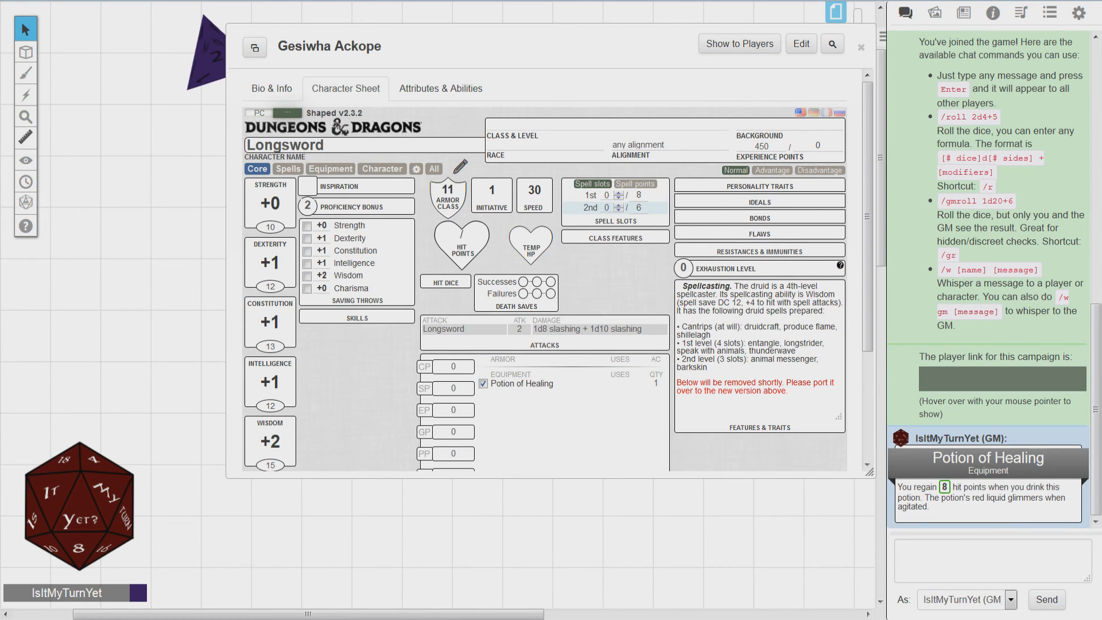
mouse_move(150, 232)
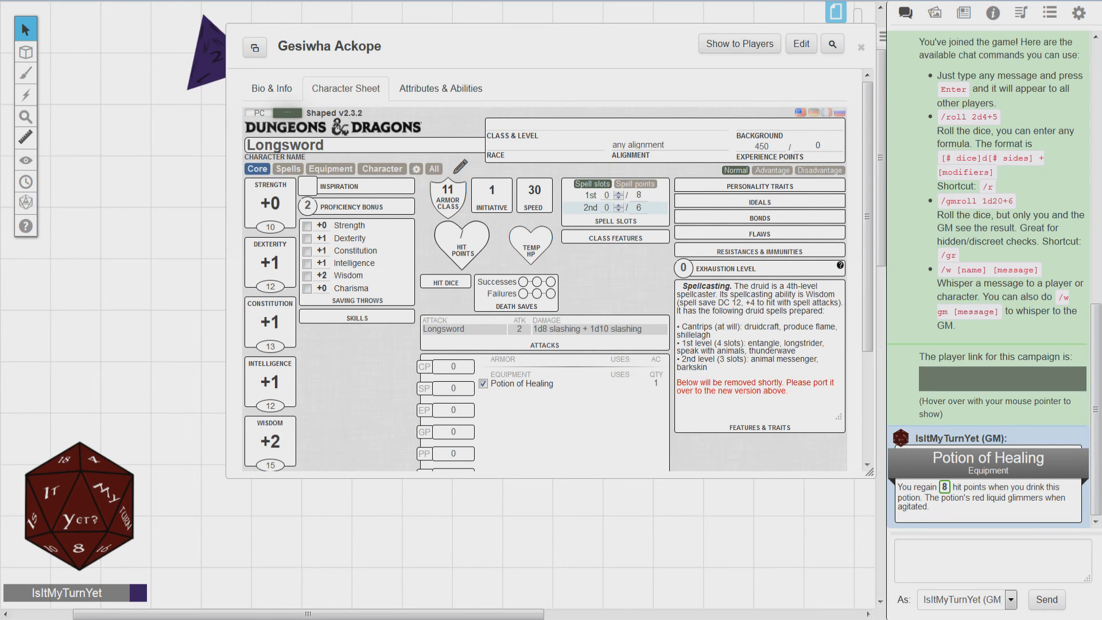
mouse_move(126, 228)
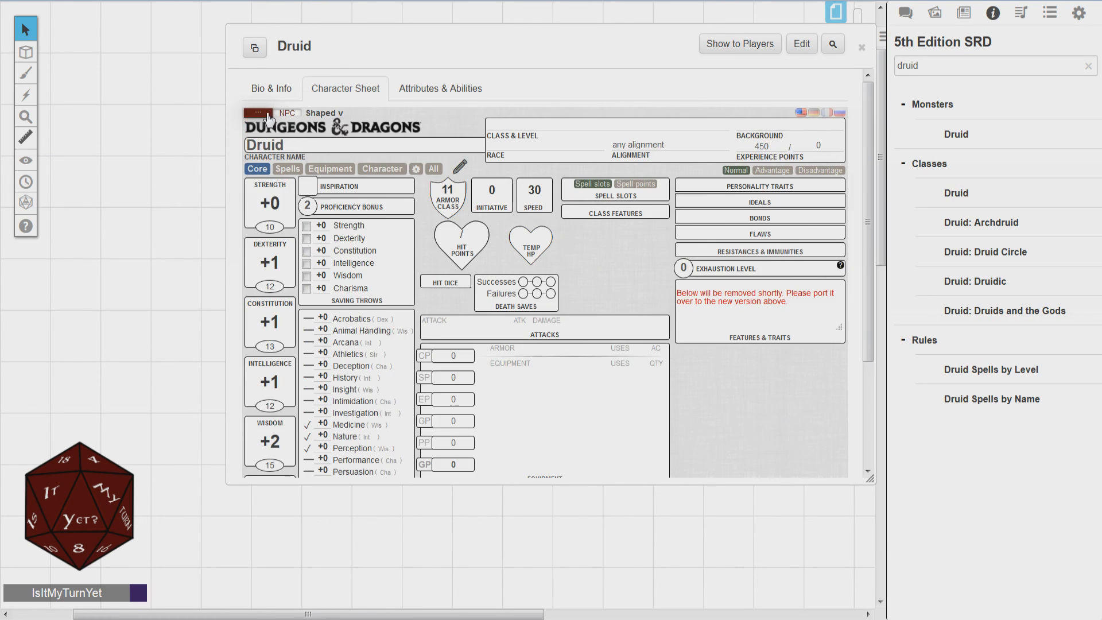
Place Druid tokens across the tabletop by dragging the Druid onto the map
click(270, 88)
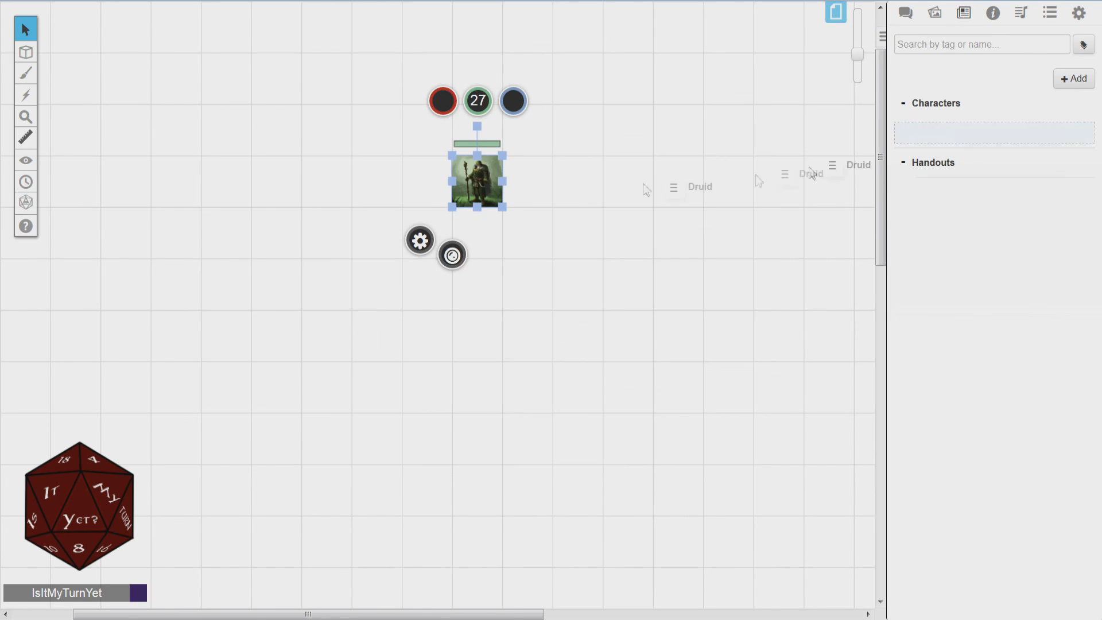
drag(477, 179, 376, 334)
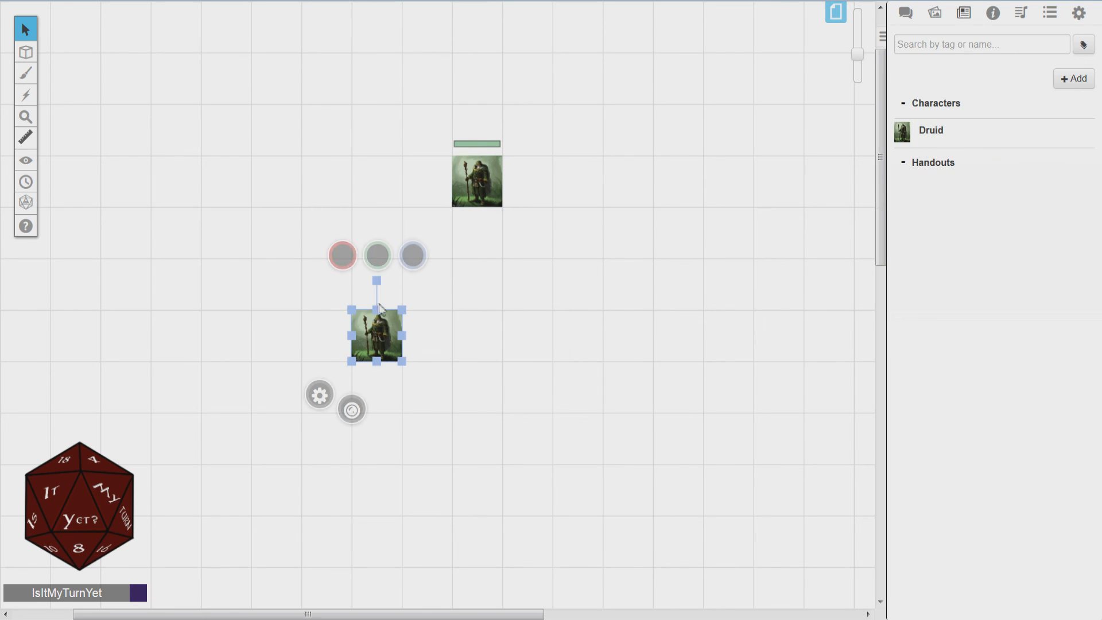
drag(376, 334, 627, 130)
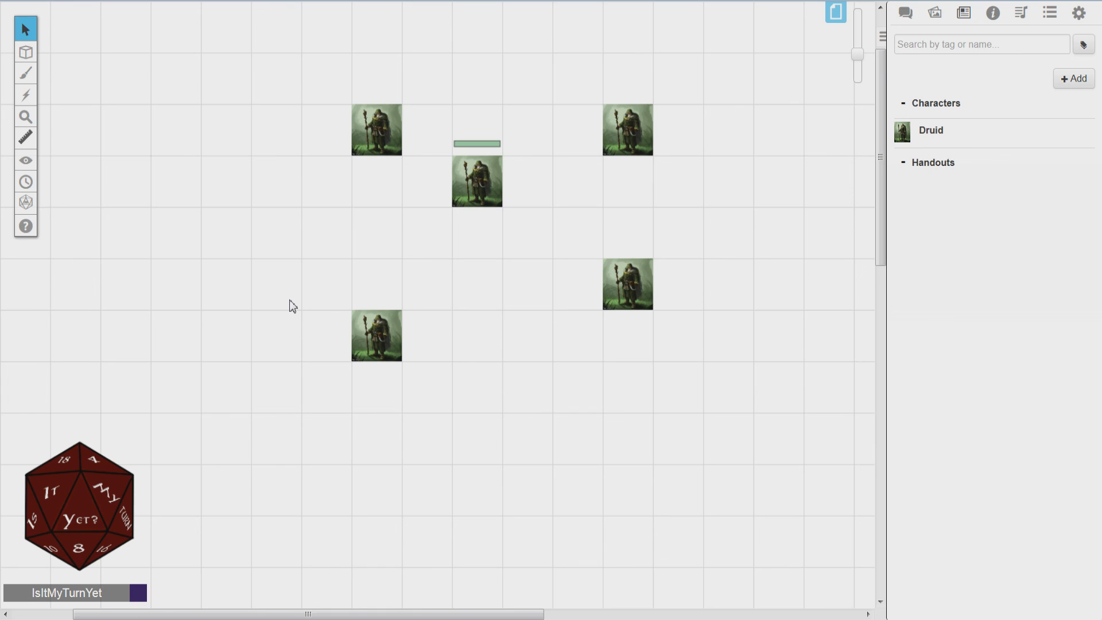
mouse_move(298, 297)
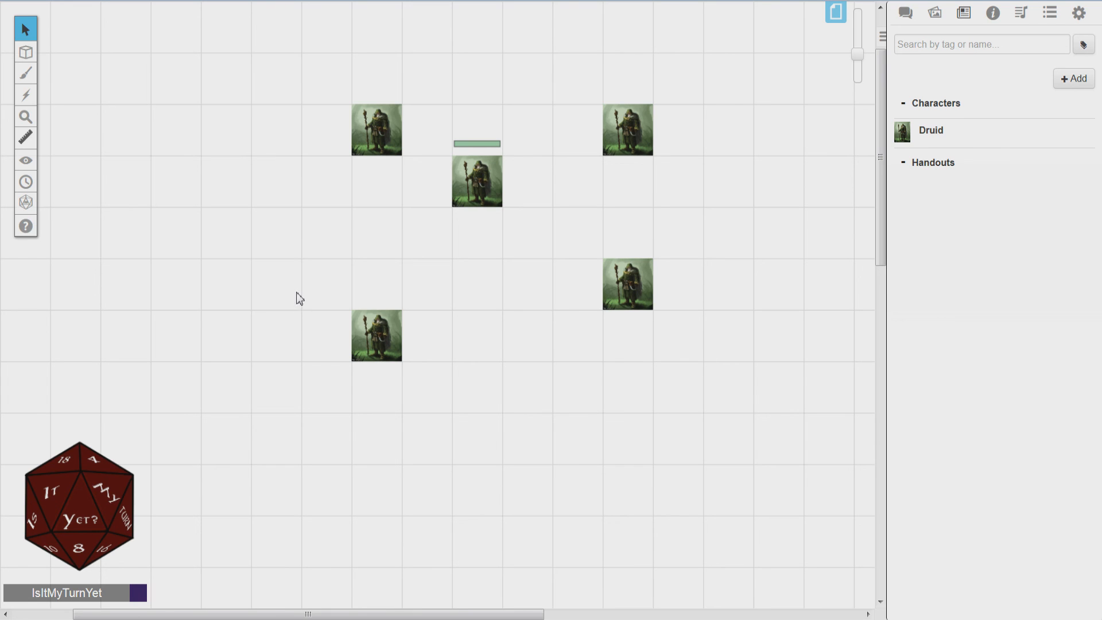
mouse_move(373, 288)
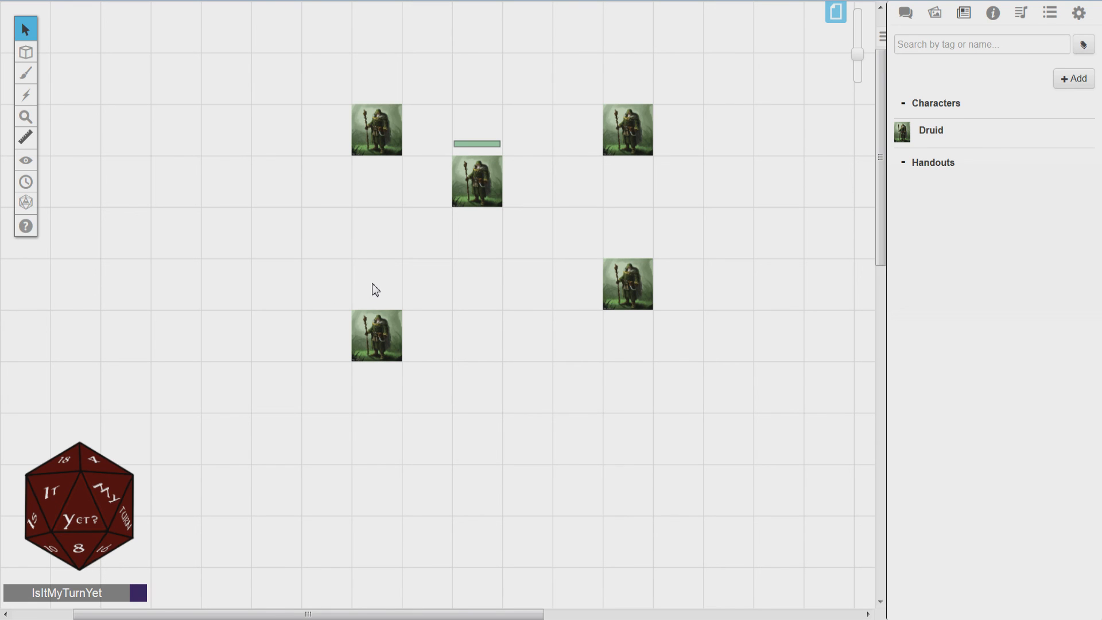
mouse_move(447, 315)
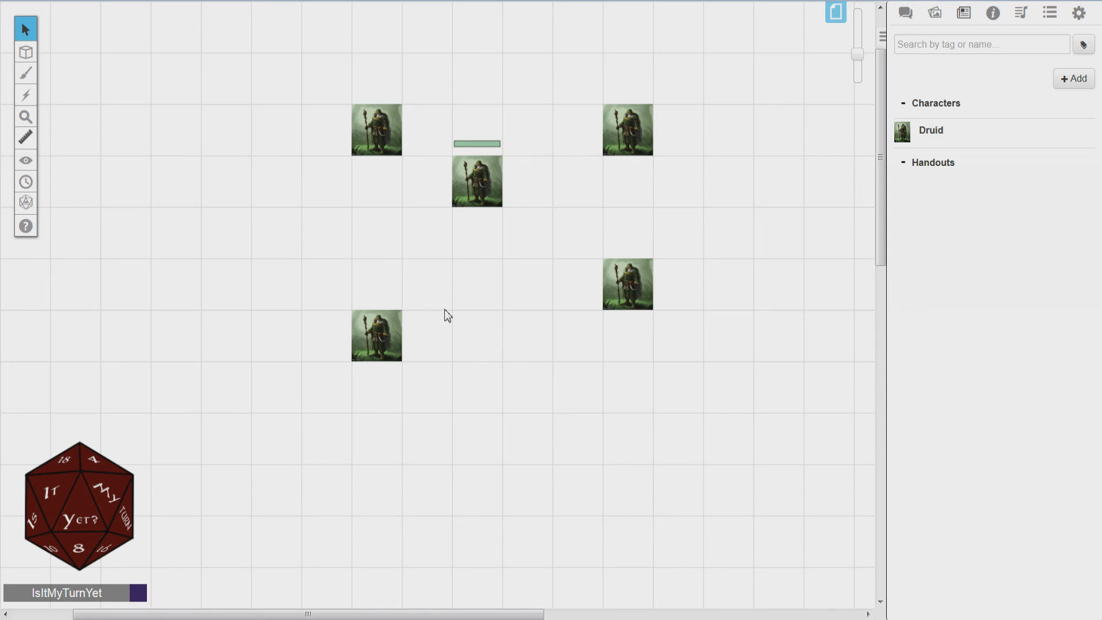
mouse_move(429, 289)
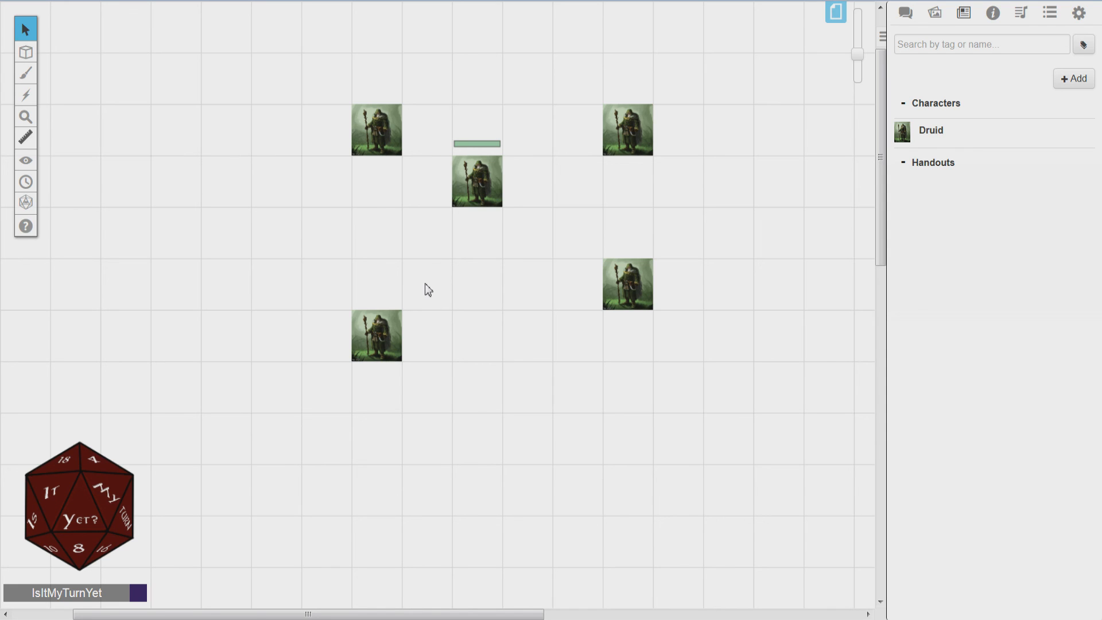